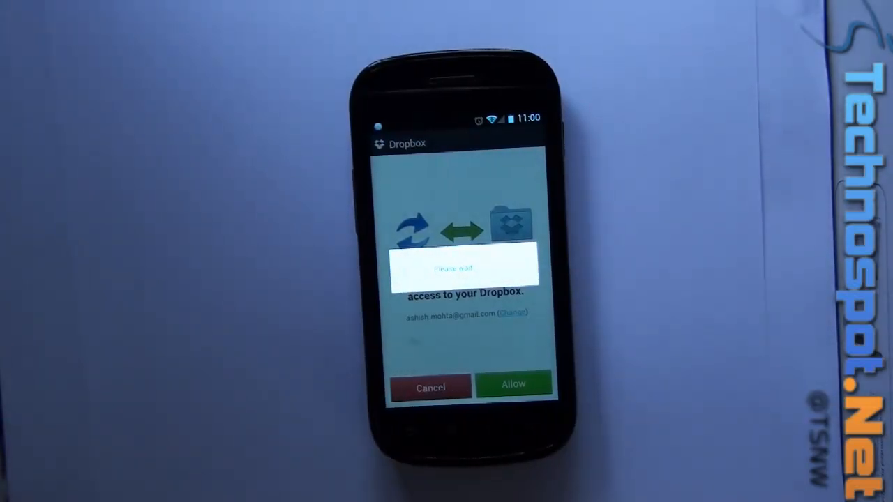
- Allow Dropsync access to the Dropbox account to reach the local folder list
left_click(513, 384)
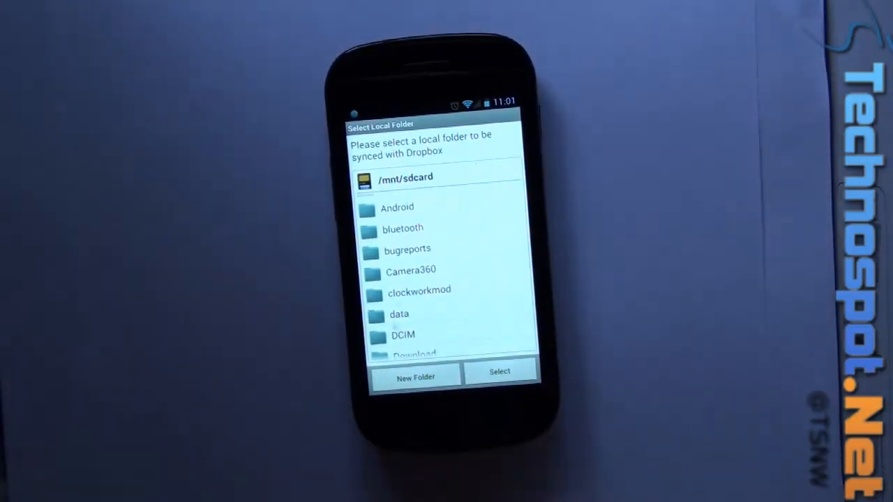
- Choose /mnt/sdcard/DCIM as the local folder to sync
scroll("down", 3)
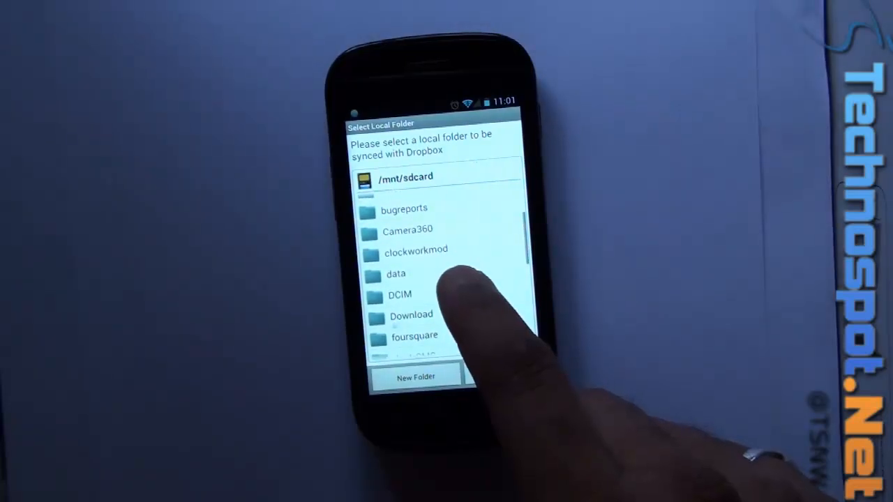
left_click(395, 295)
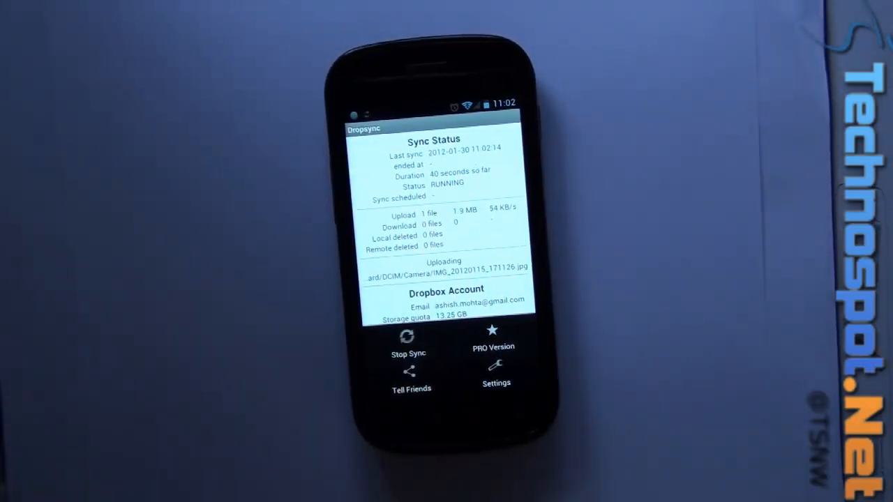
- Open Dropsync settings from the running Sync Status screen
left_click(496, 369)
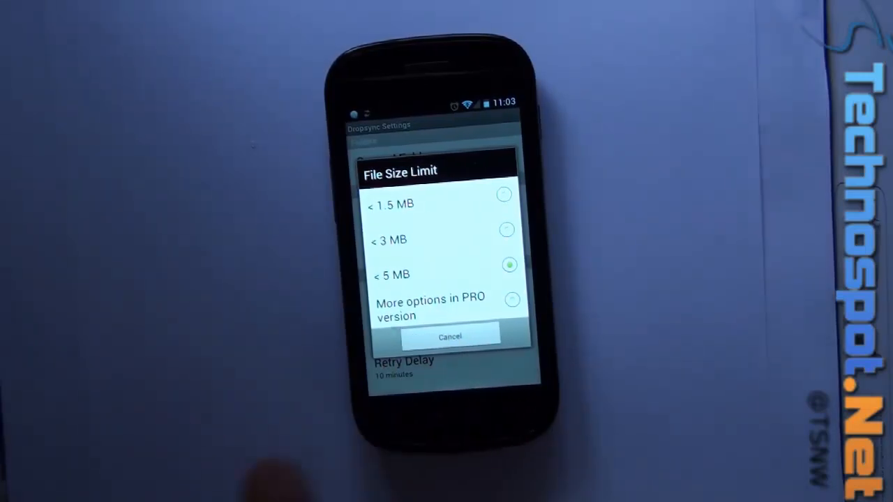
- Keep the file size limit at under 5 MB and check the autosync interval
left_click(450, 337)
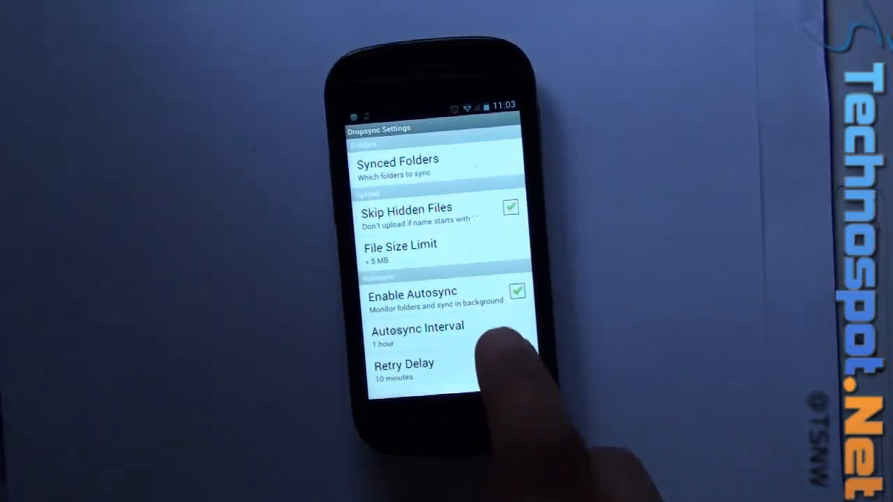
left_click(417, 328)
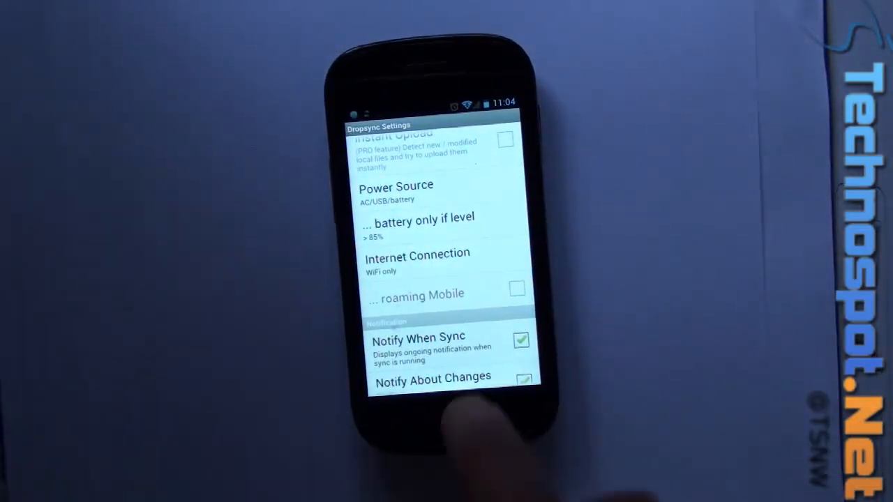
- Scroll to About PRO Version, What's New, Support and Acknowledgments
scroll("down", 3)
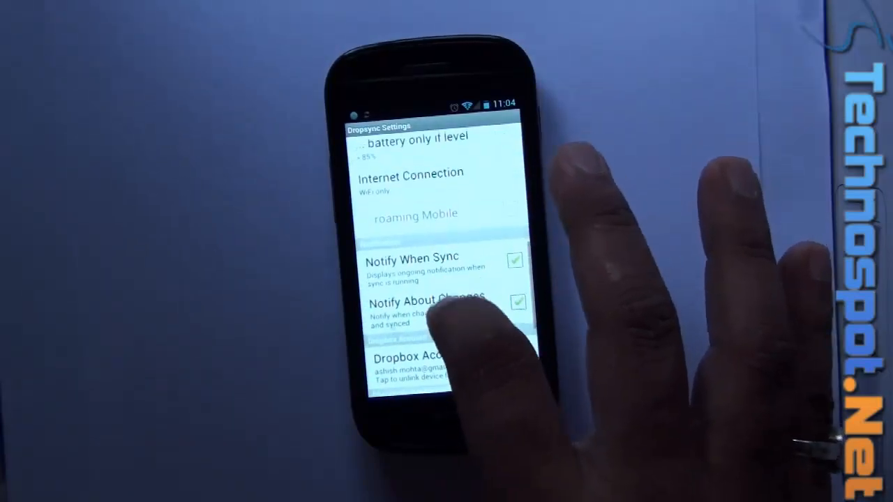
scroll("down", 3)
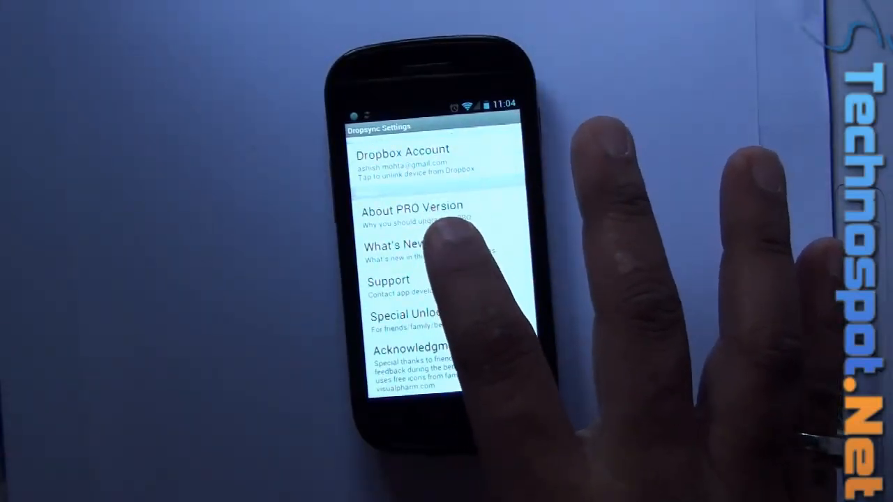